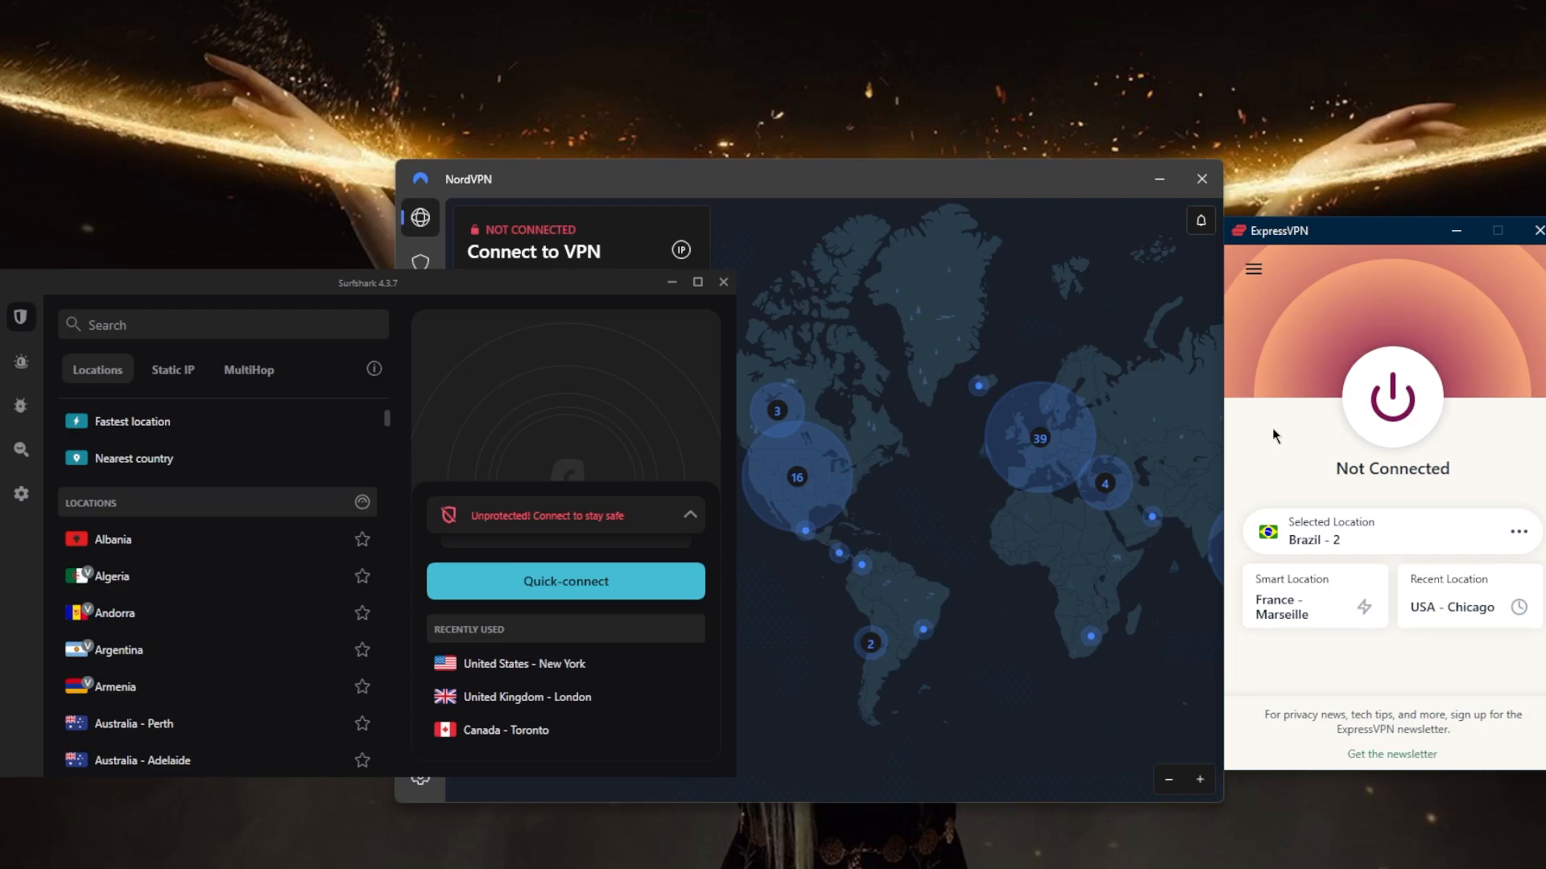
pyautogui.moveTo(1307, 428)
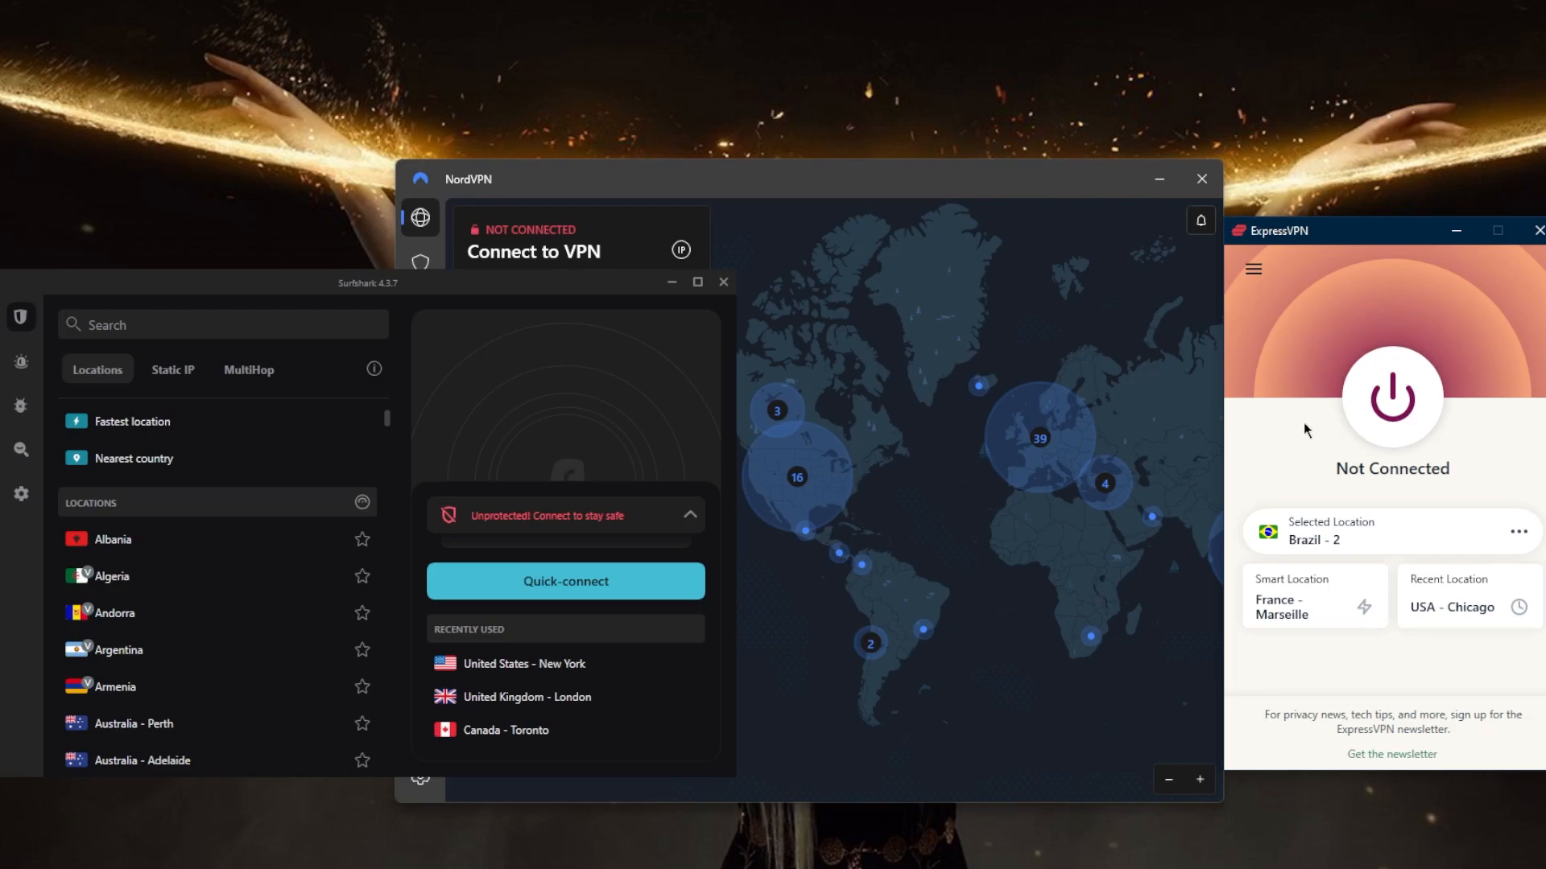
# - Show the General options (startup, Network Lock, split tunneling) from the hamburger menu, briefly closing and reopening them
pyautogui.click(1251, 269)
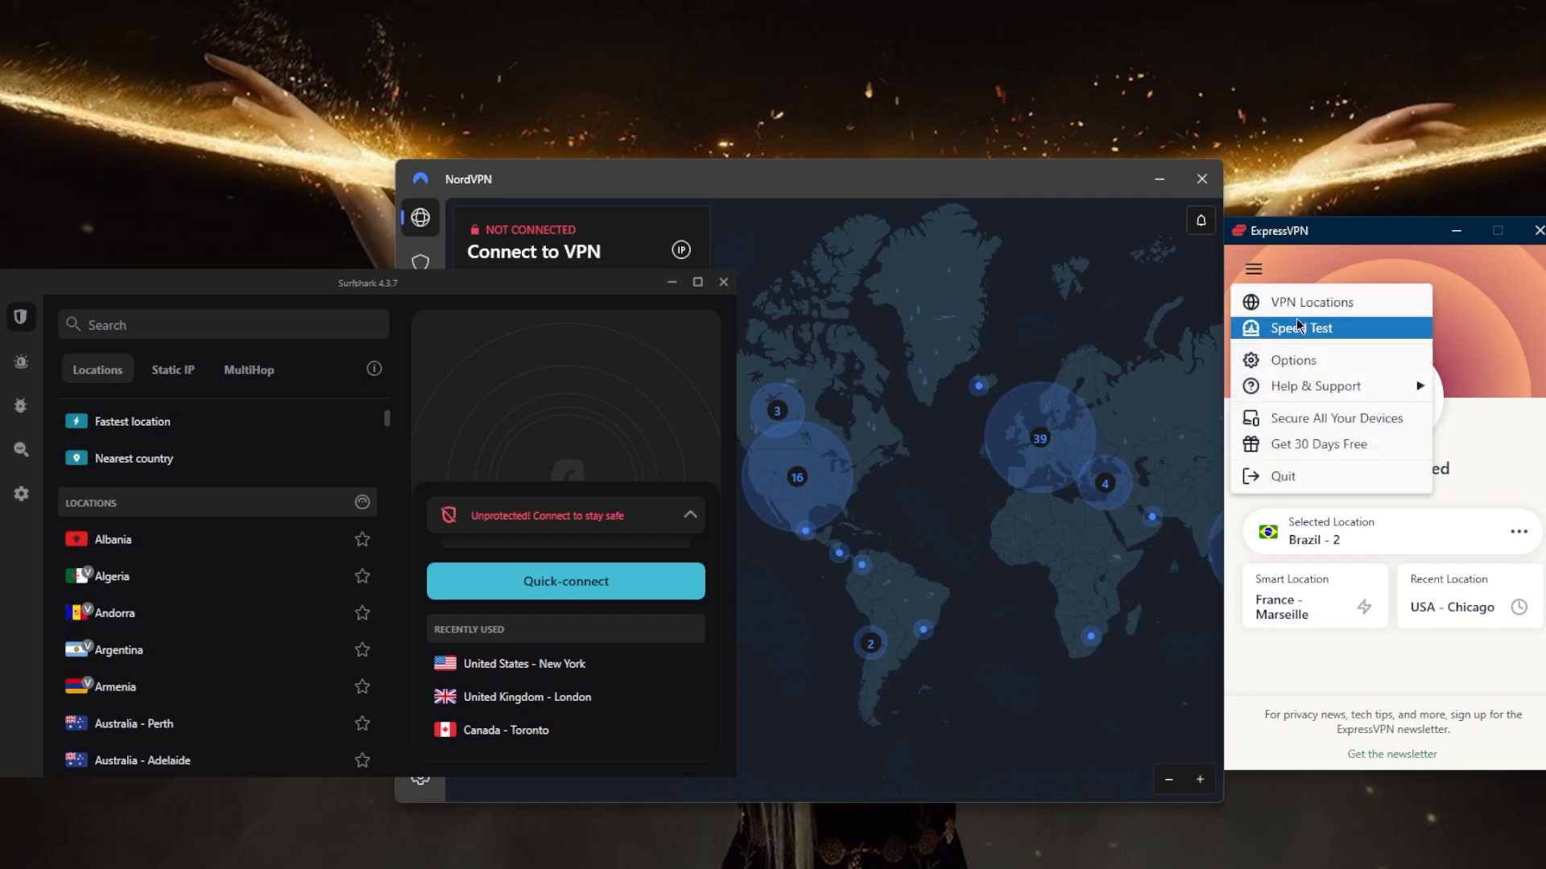
pyautogui.click(1293, 359)
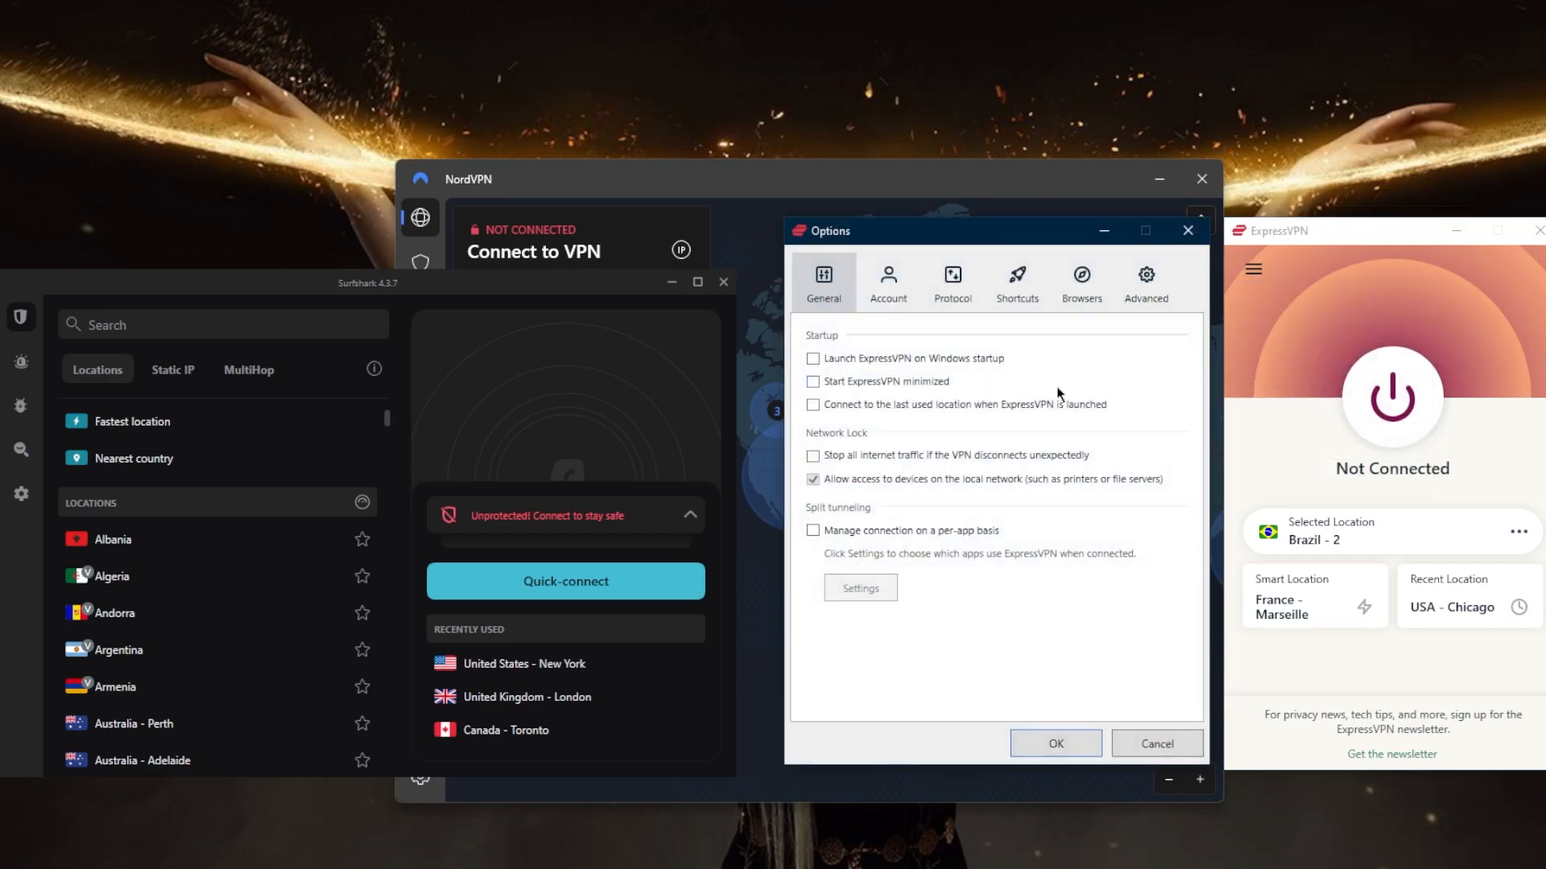
pyautogui.moveTo(570, 269)
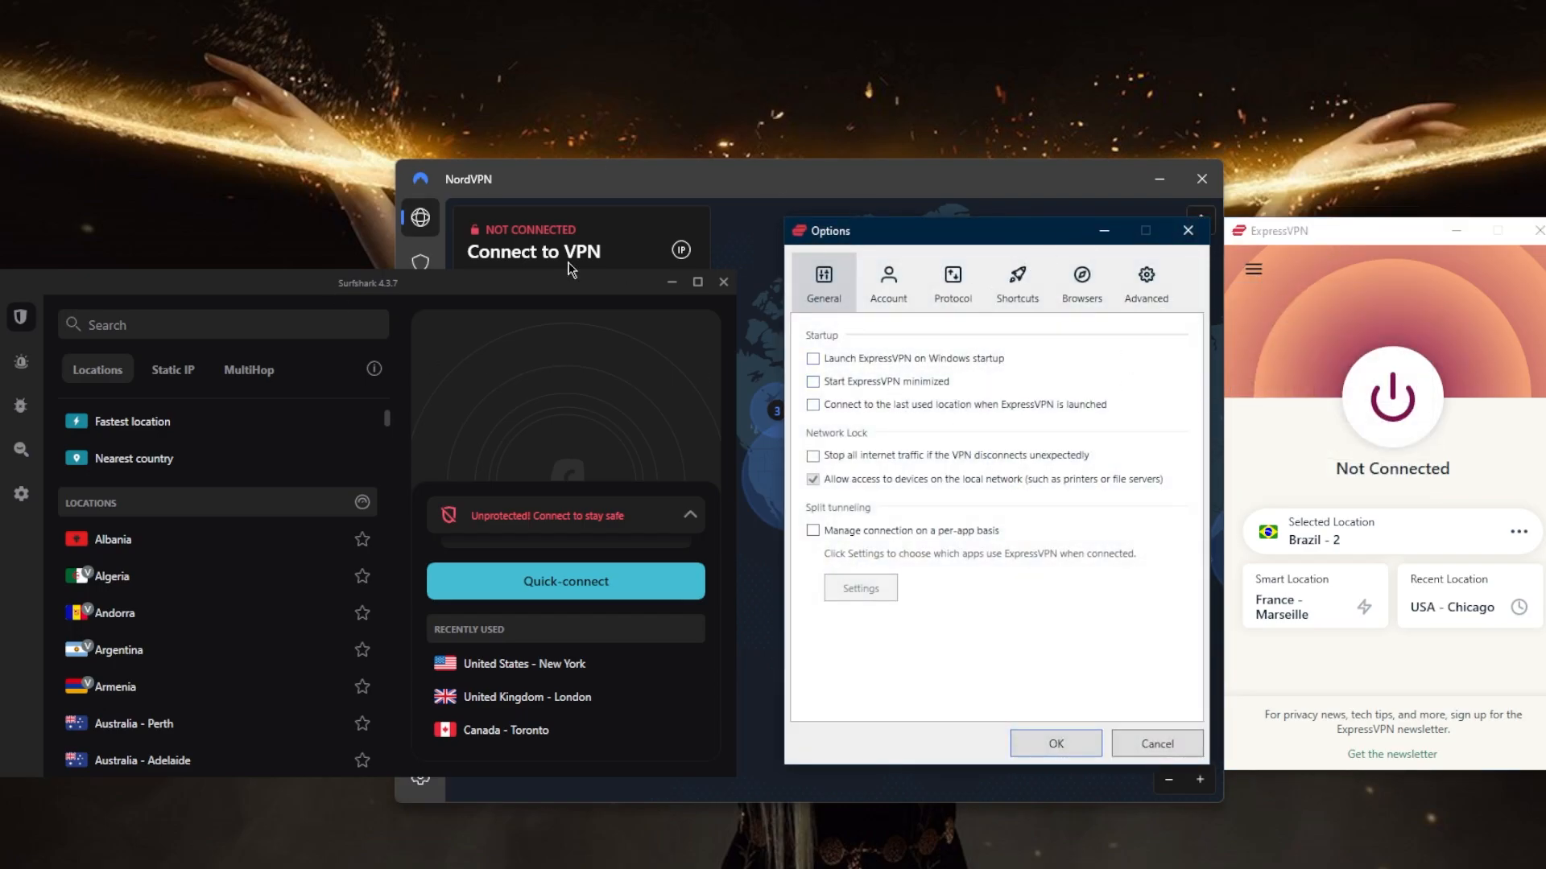
pyautogui.moveTo(1188, 231)
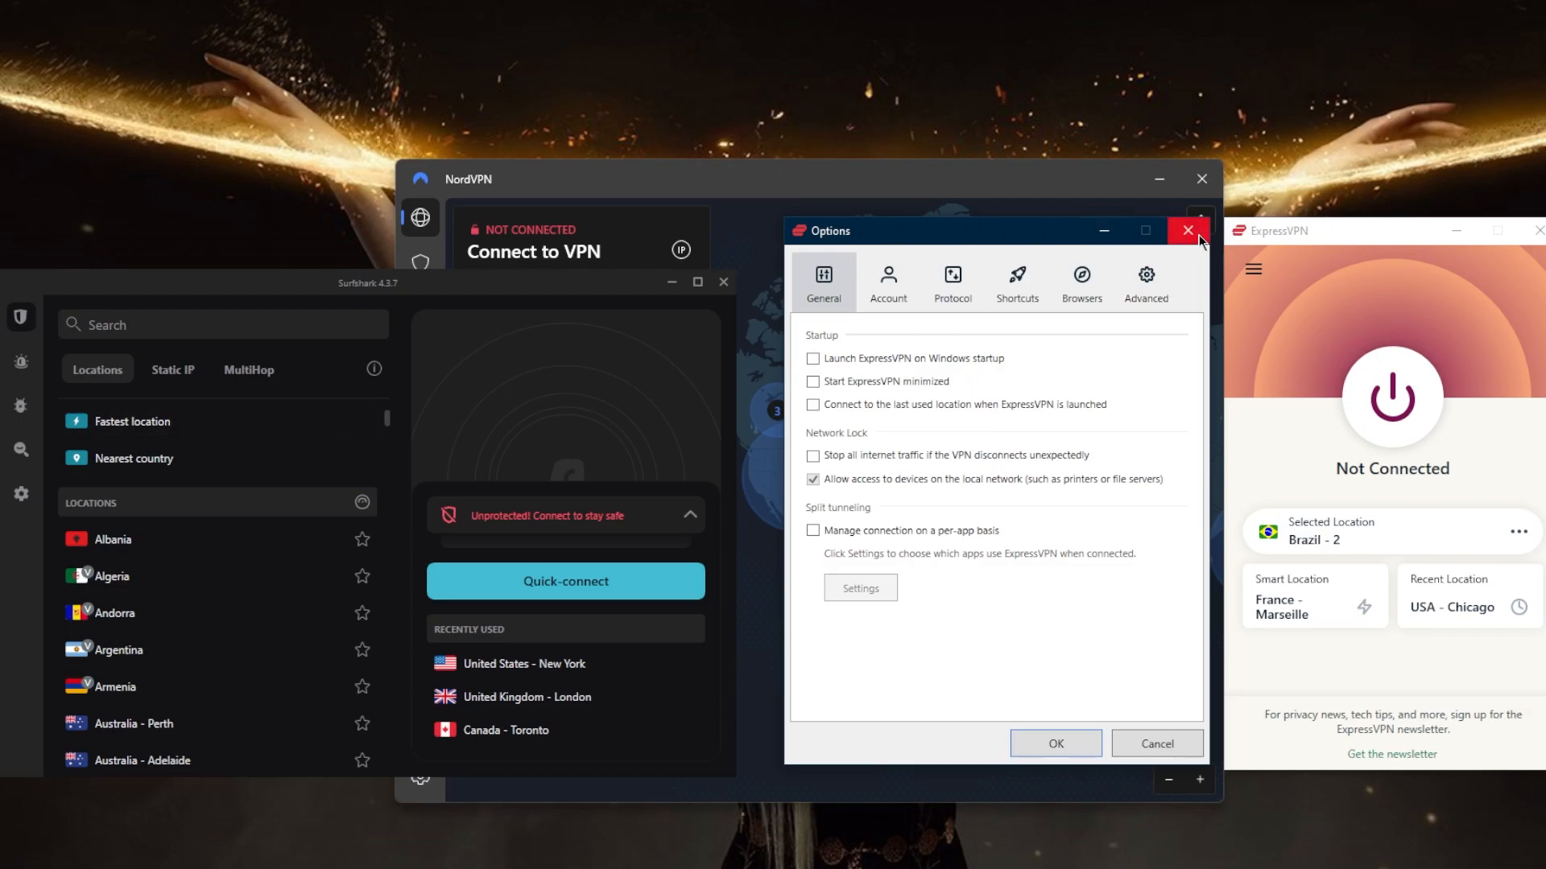
pyautogui.click(1187, 231)
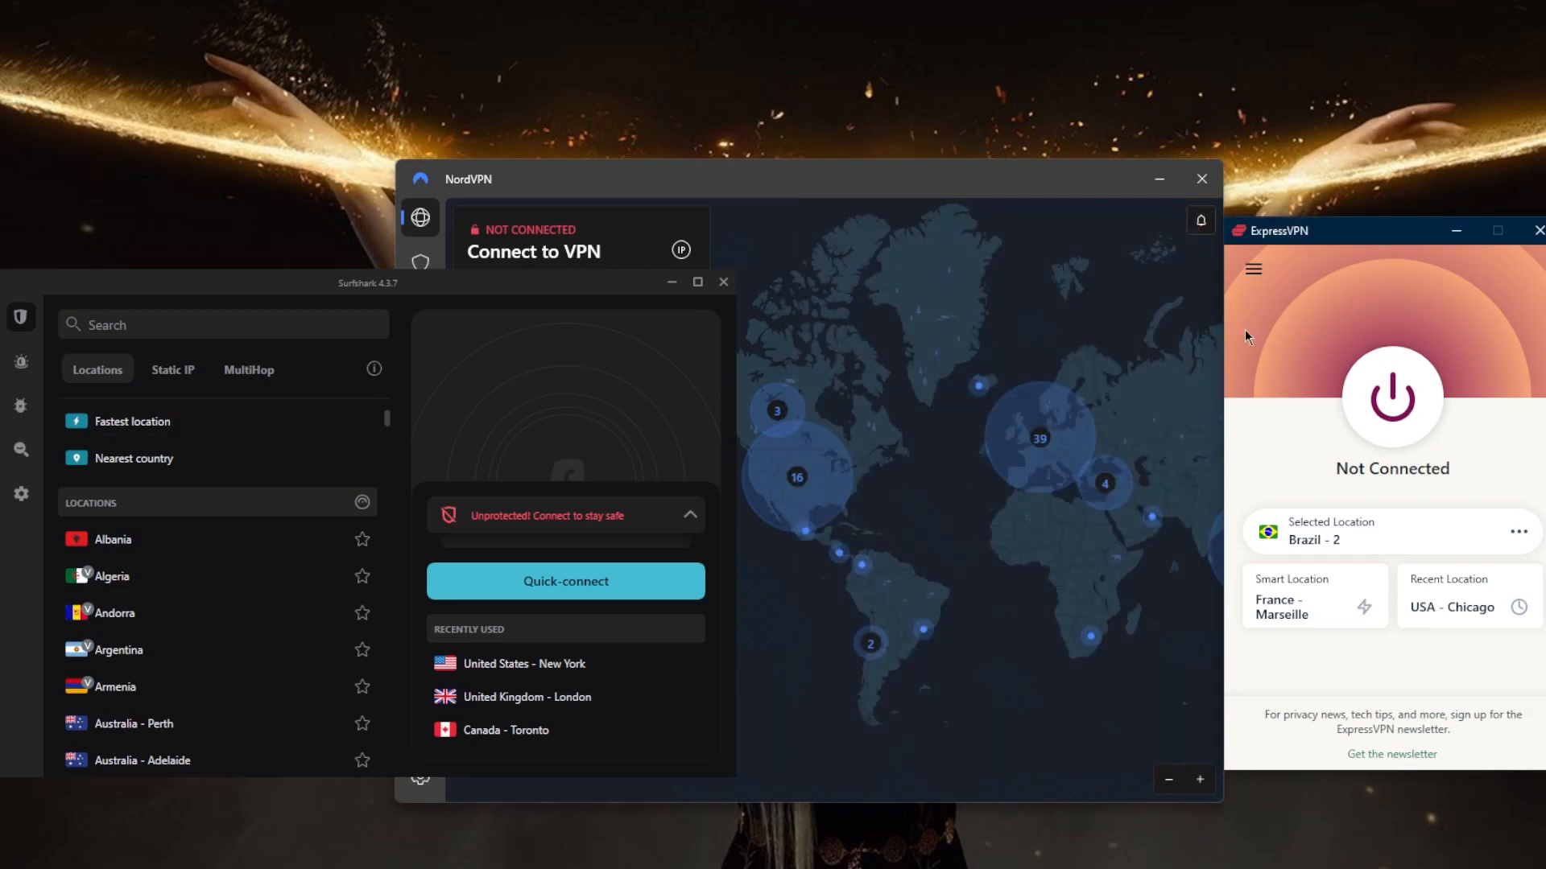
pyautogui.click(1252, 269)
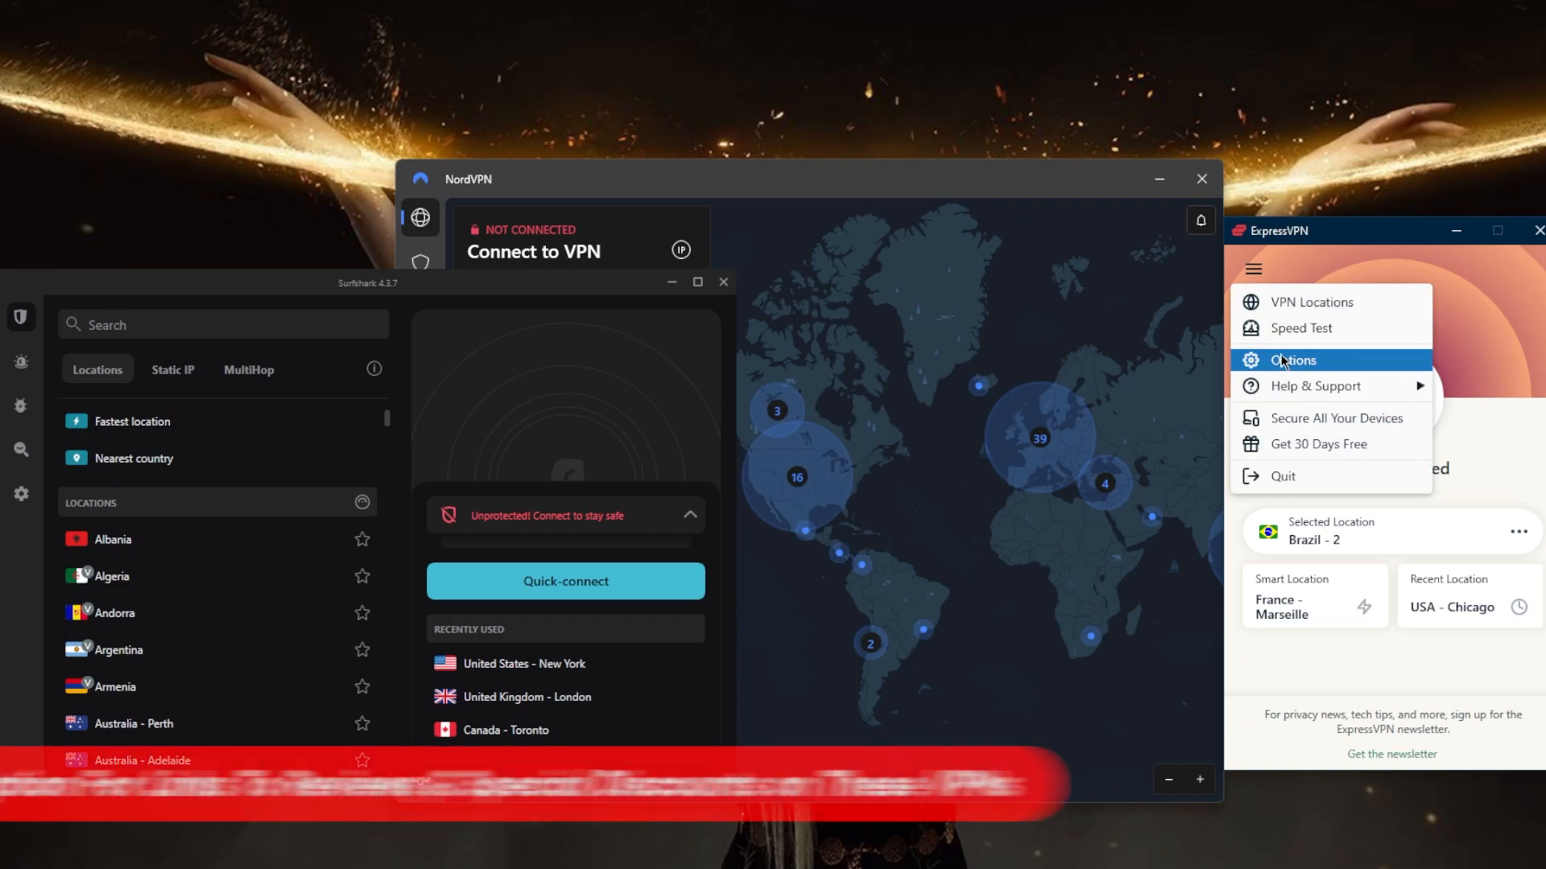
pyautogui.click(1293, 359)
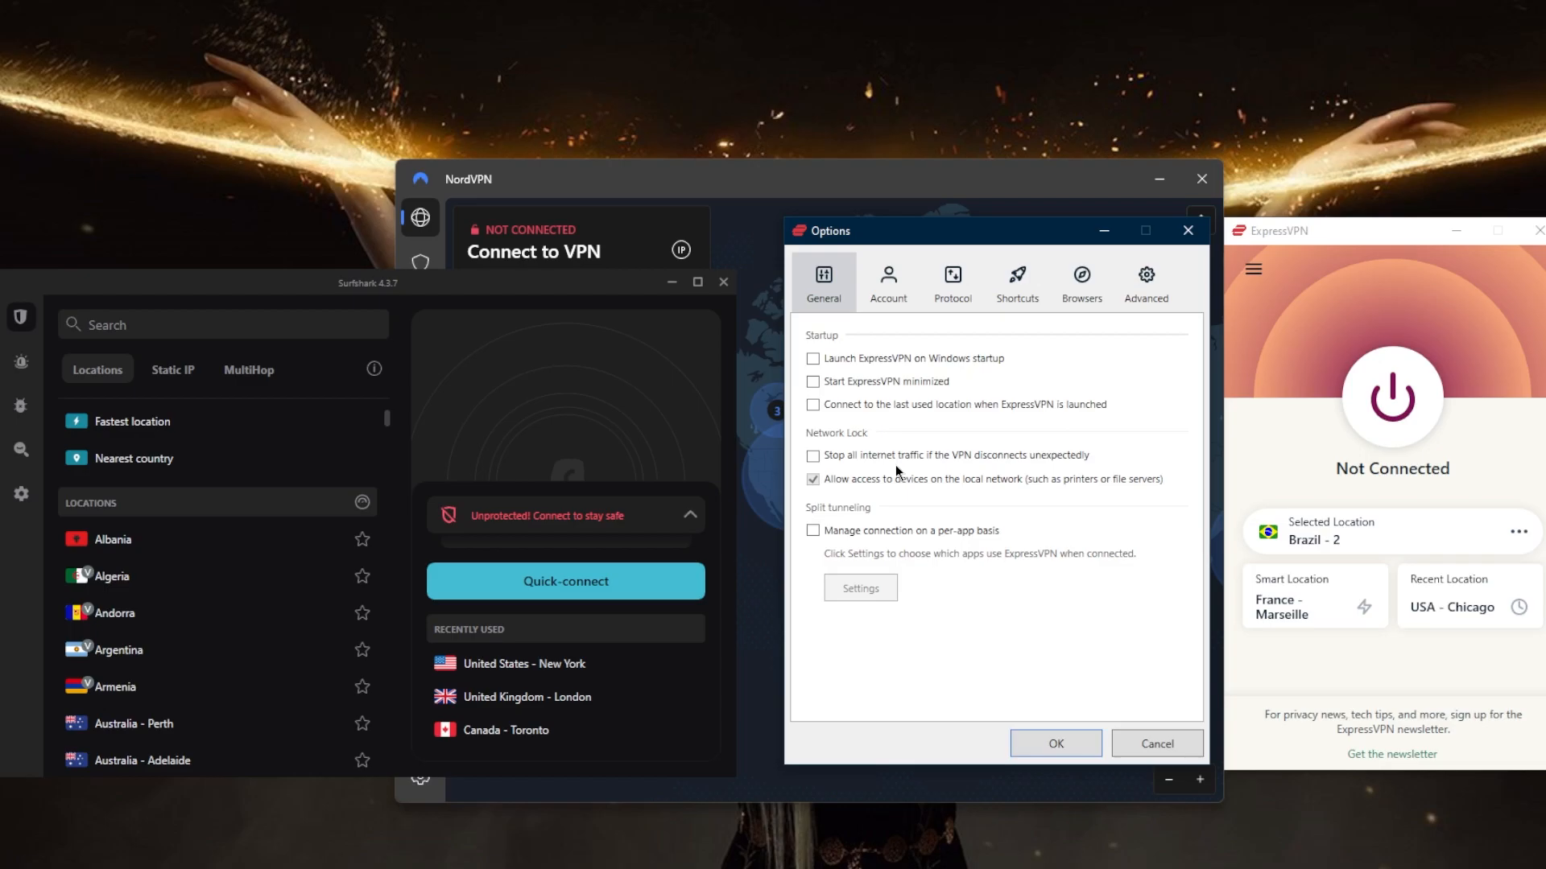
pyautogui.moveTo(828, 473)
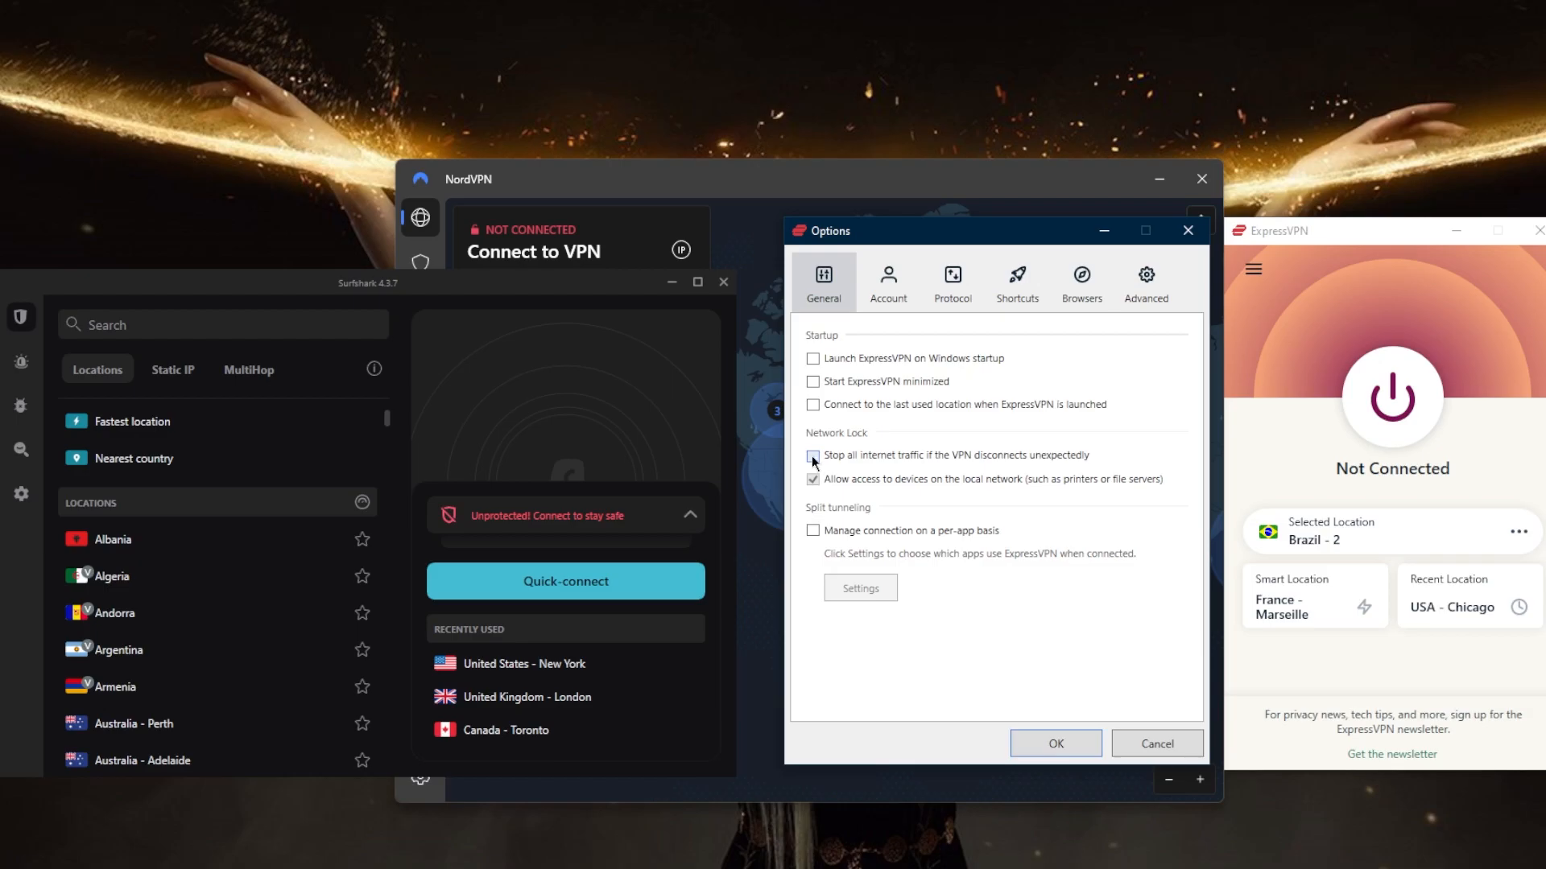
pyautogui.click(812, 454)
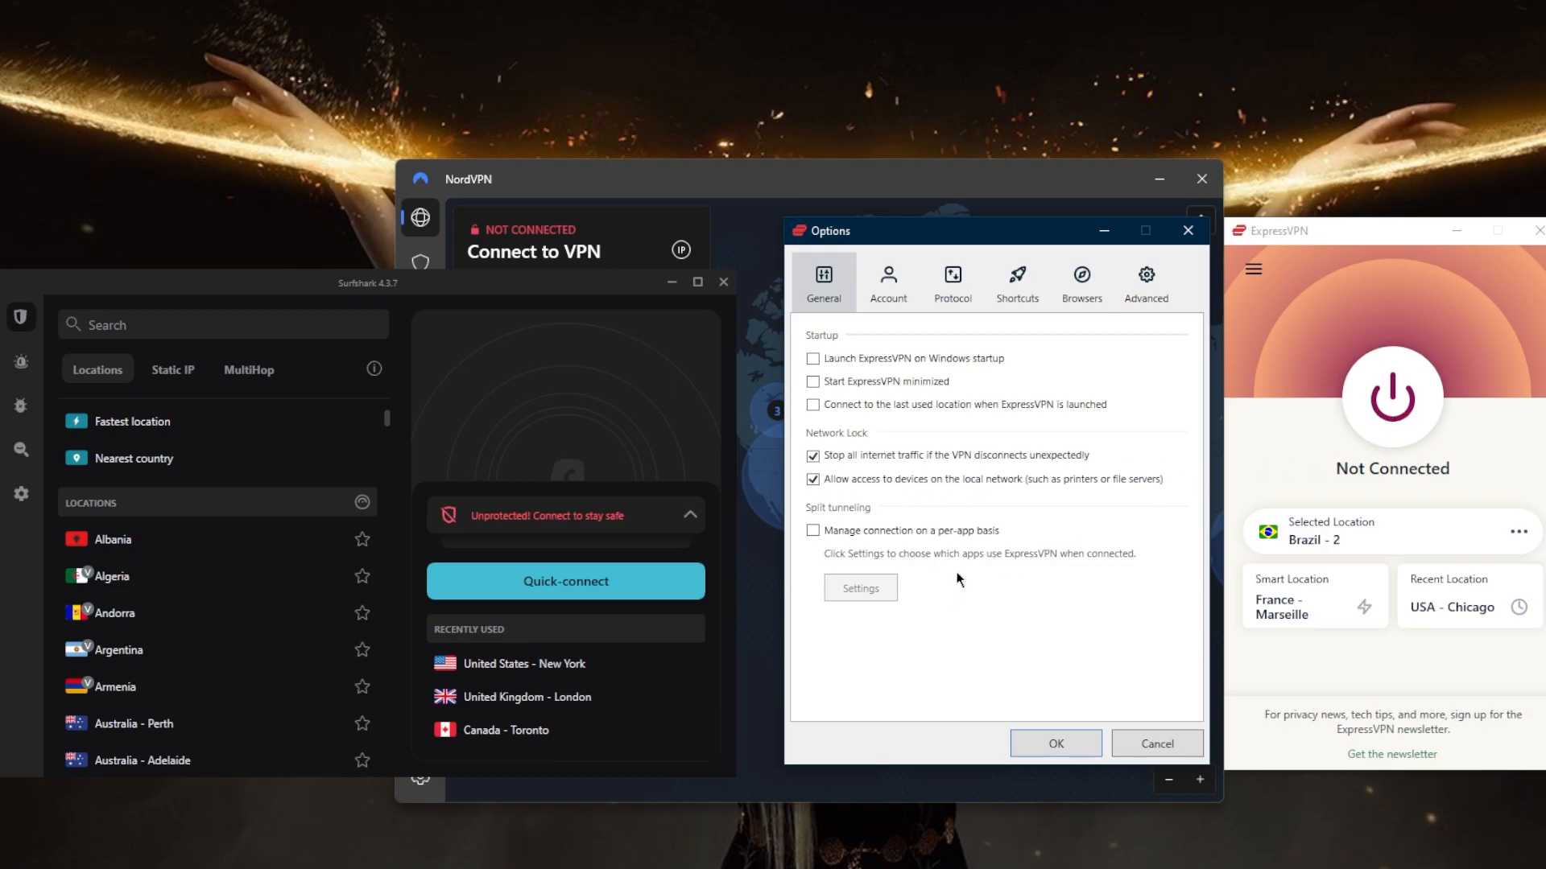
pyautogui.moveTo(1090, 446)
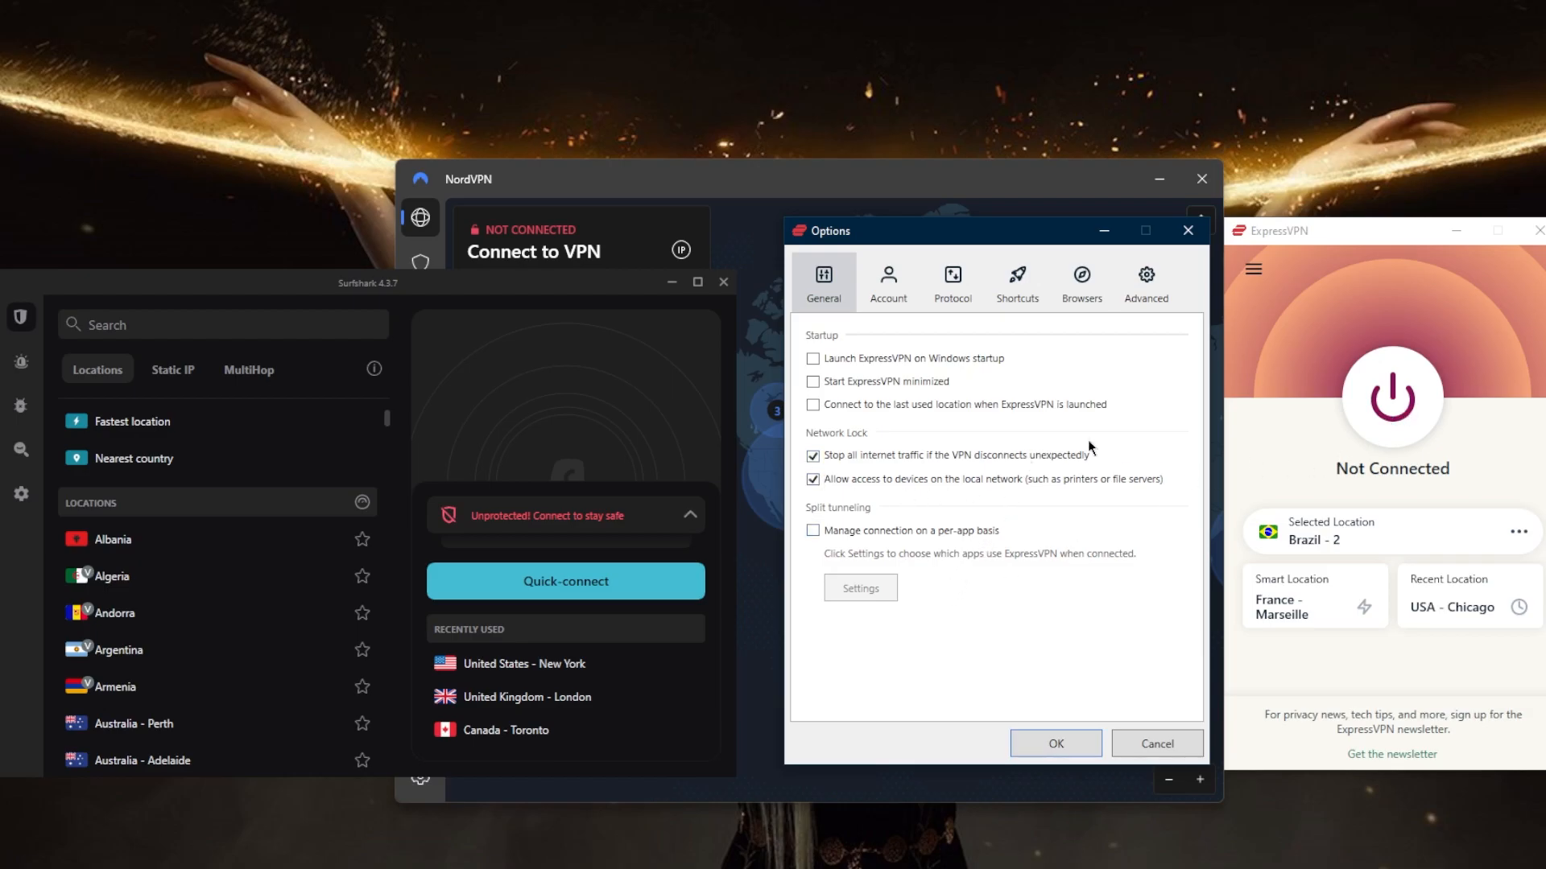
pyautogui.moveTo(1117, 441)
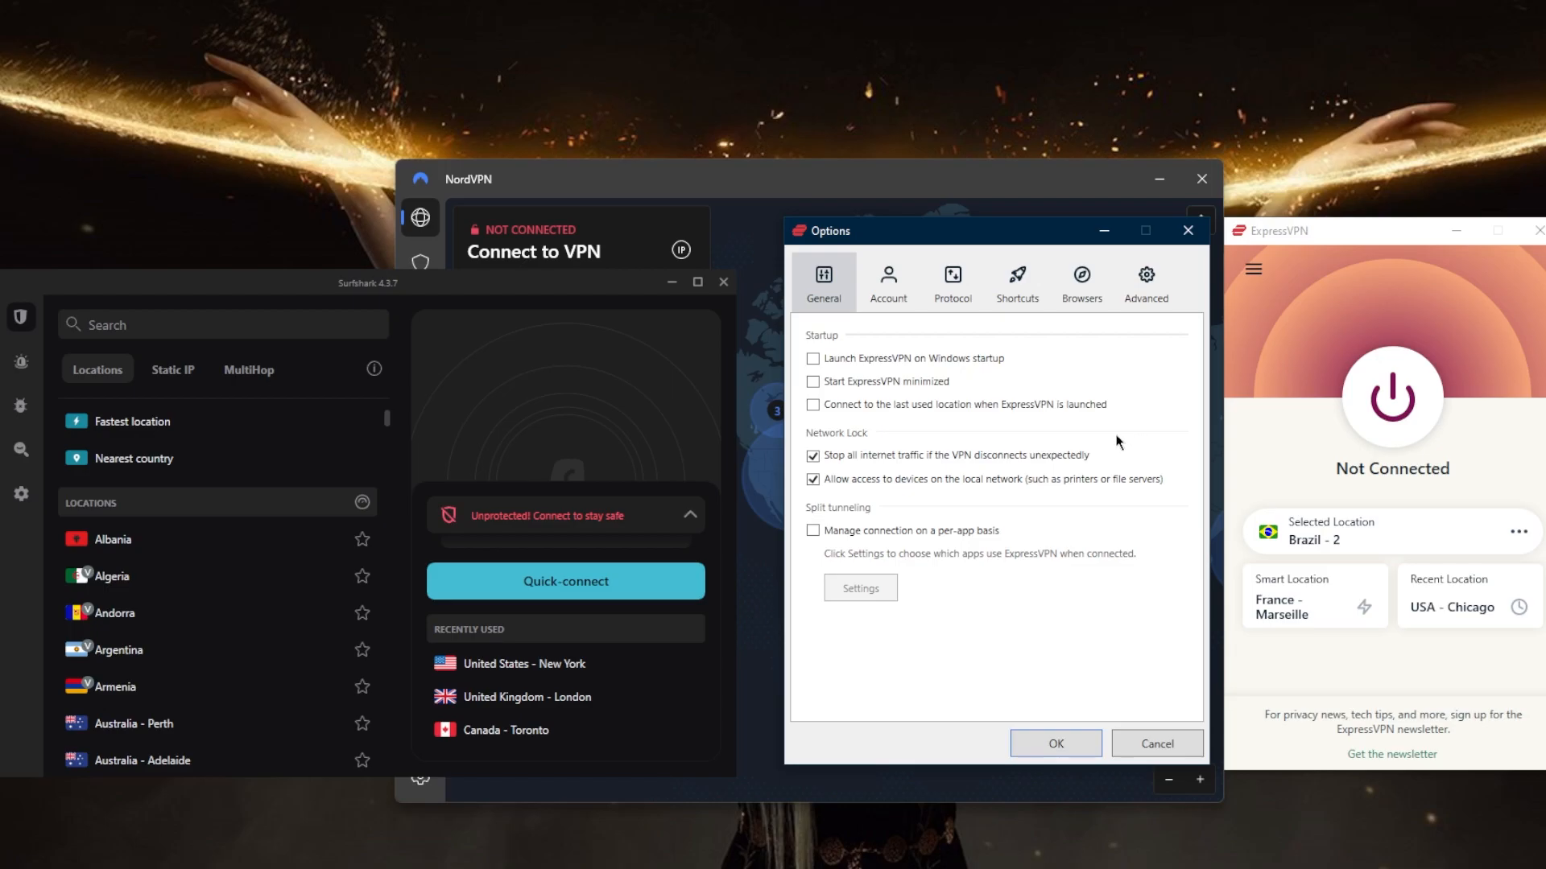
pyautogui.moveTo(998, 396)
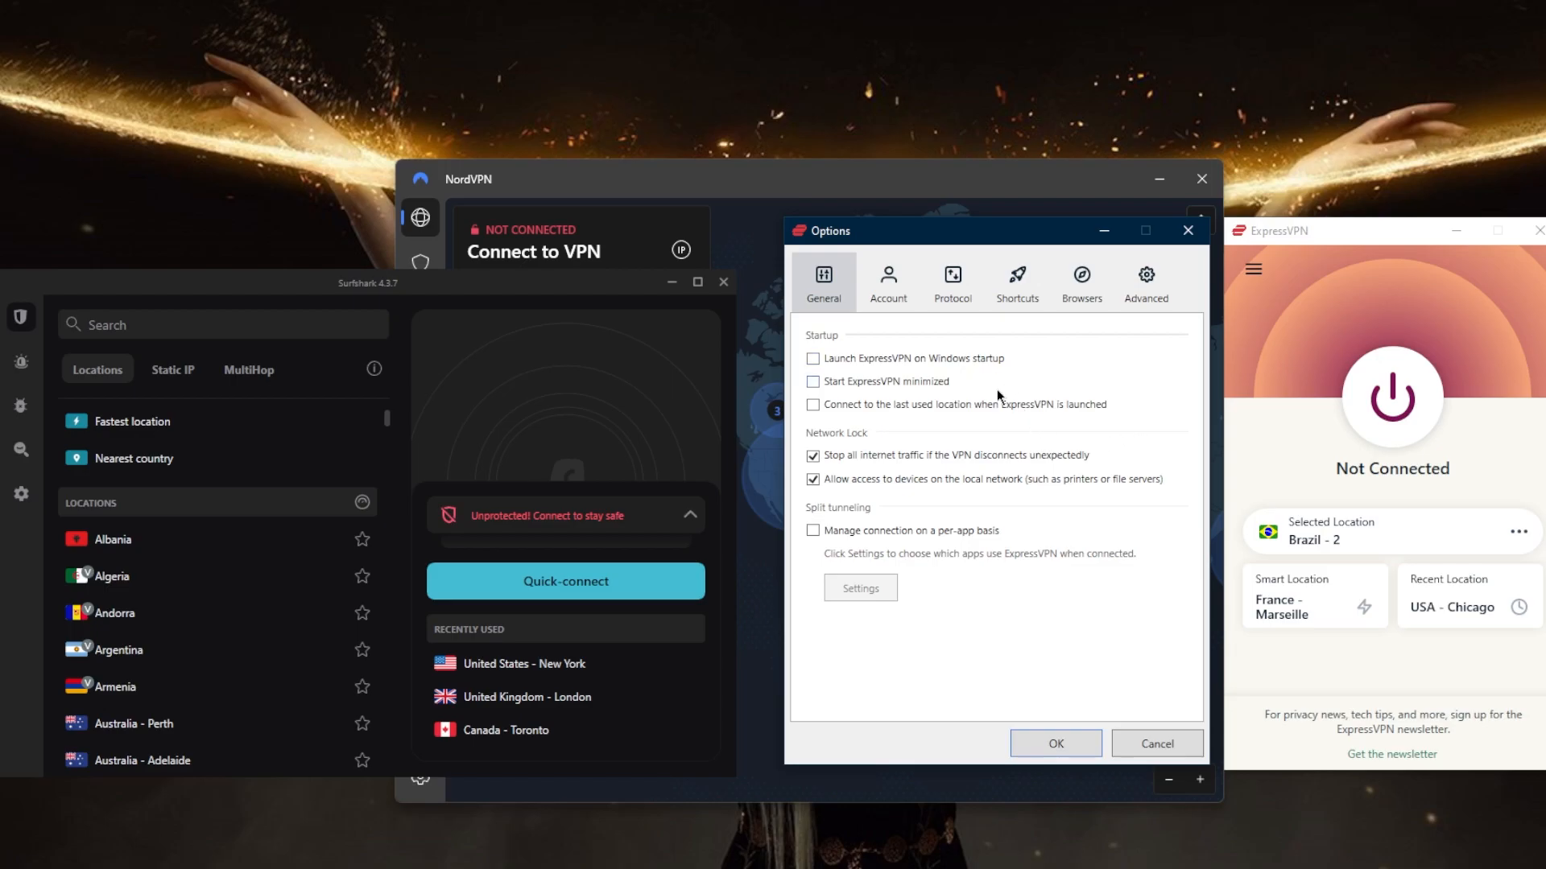
pyautogui.moveTo(801, 473)
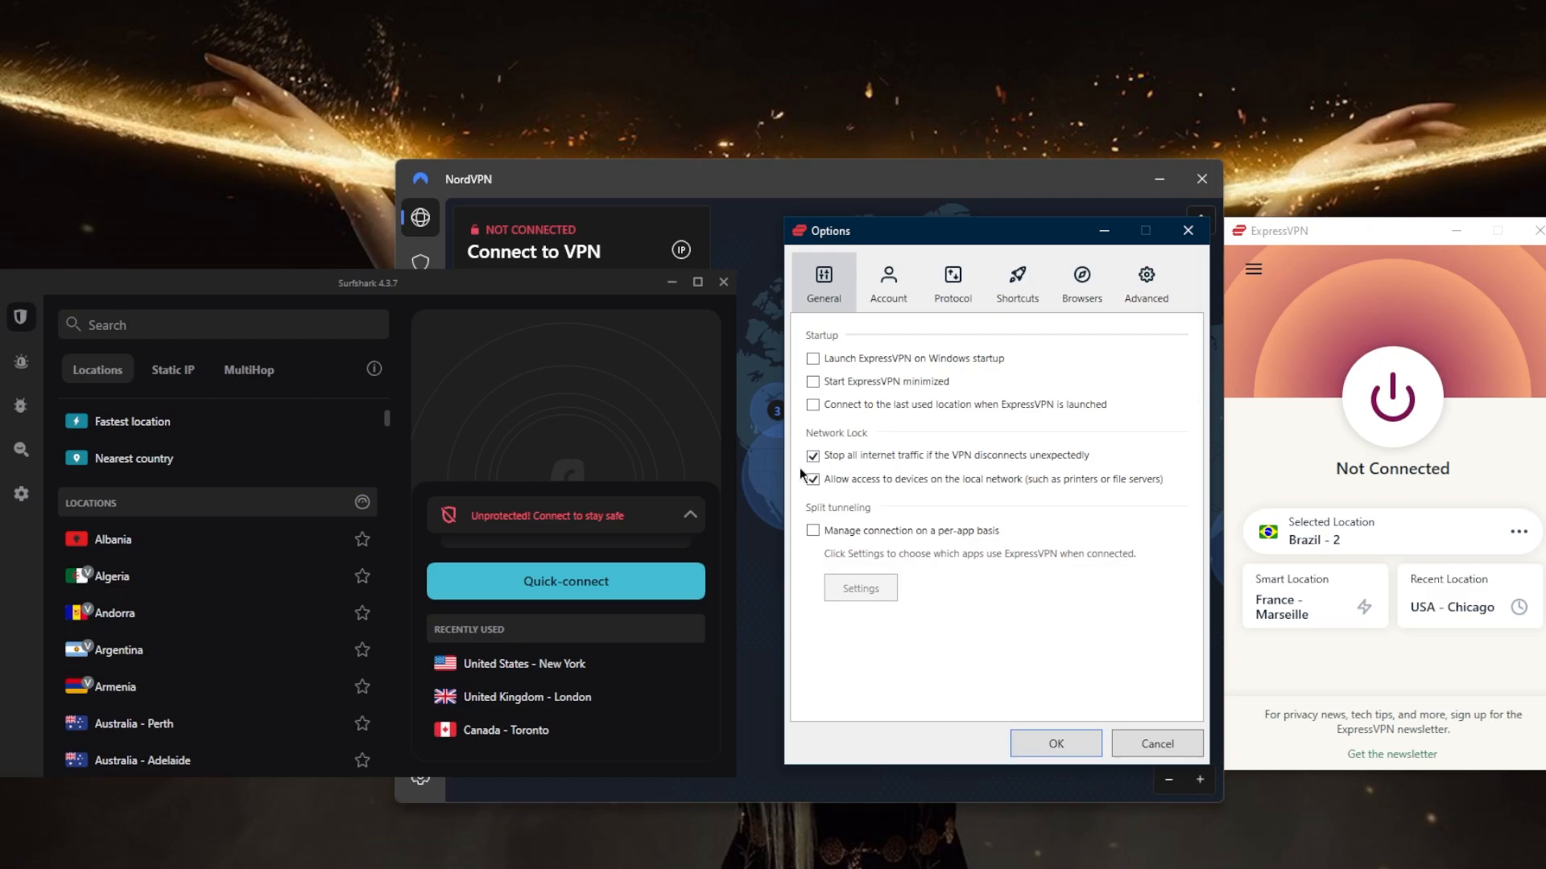
pyautogui.click(811, 454)
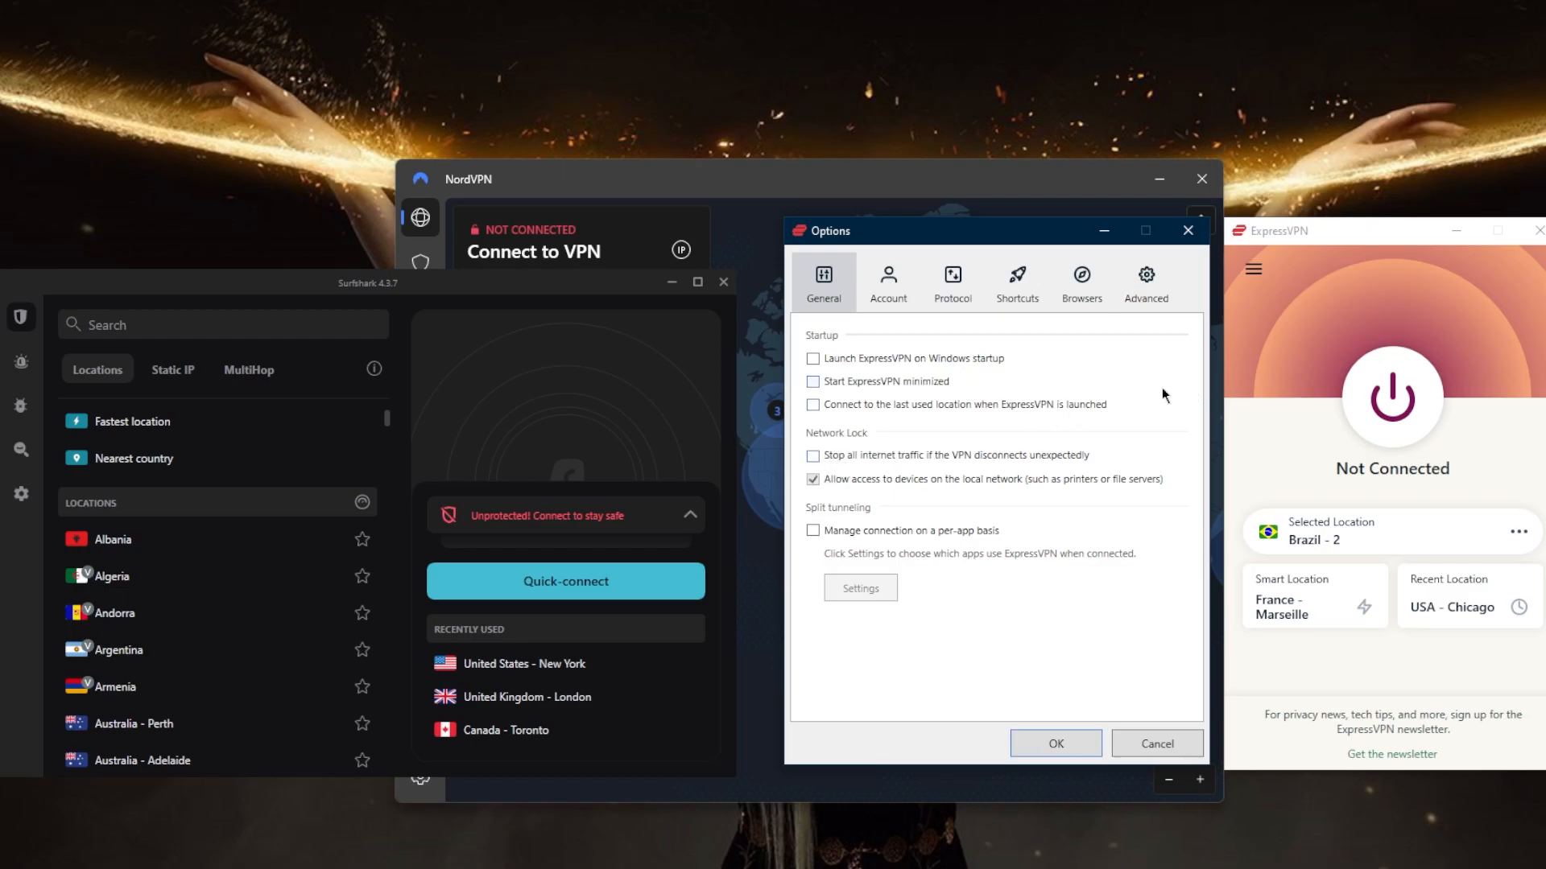
pyautogui.moveTo(1170, 406)
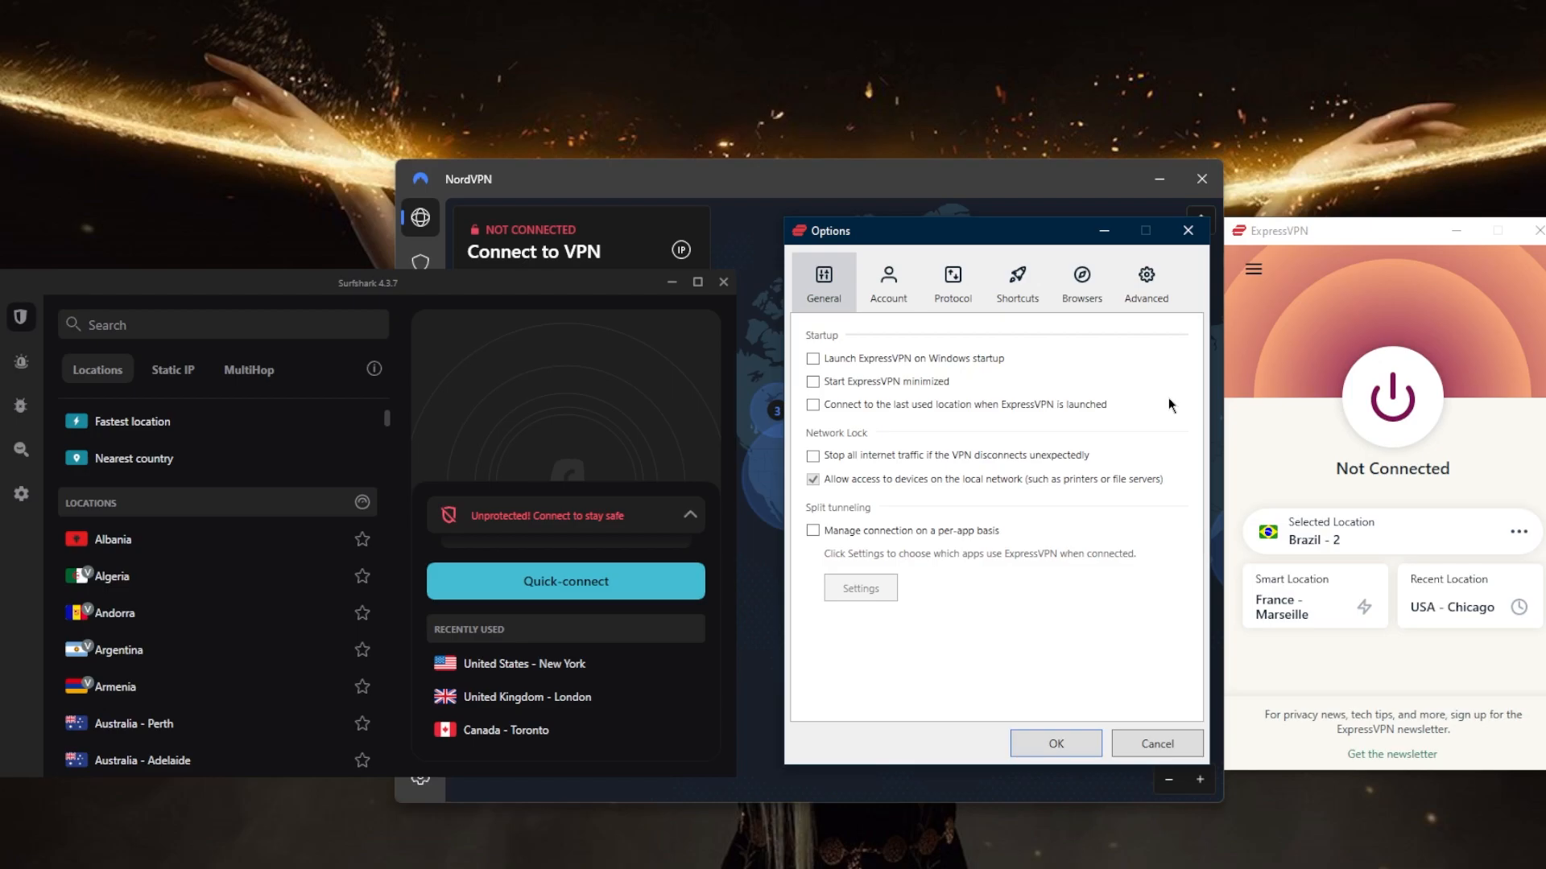
pyautogui.moveTo(1176, 259)
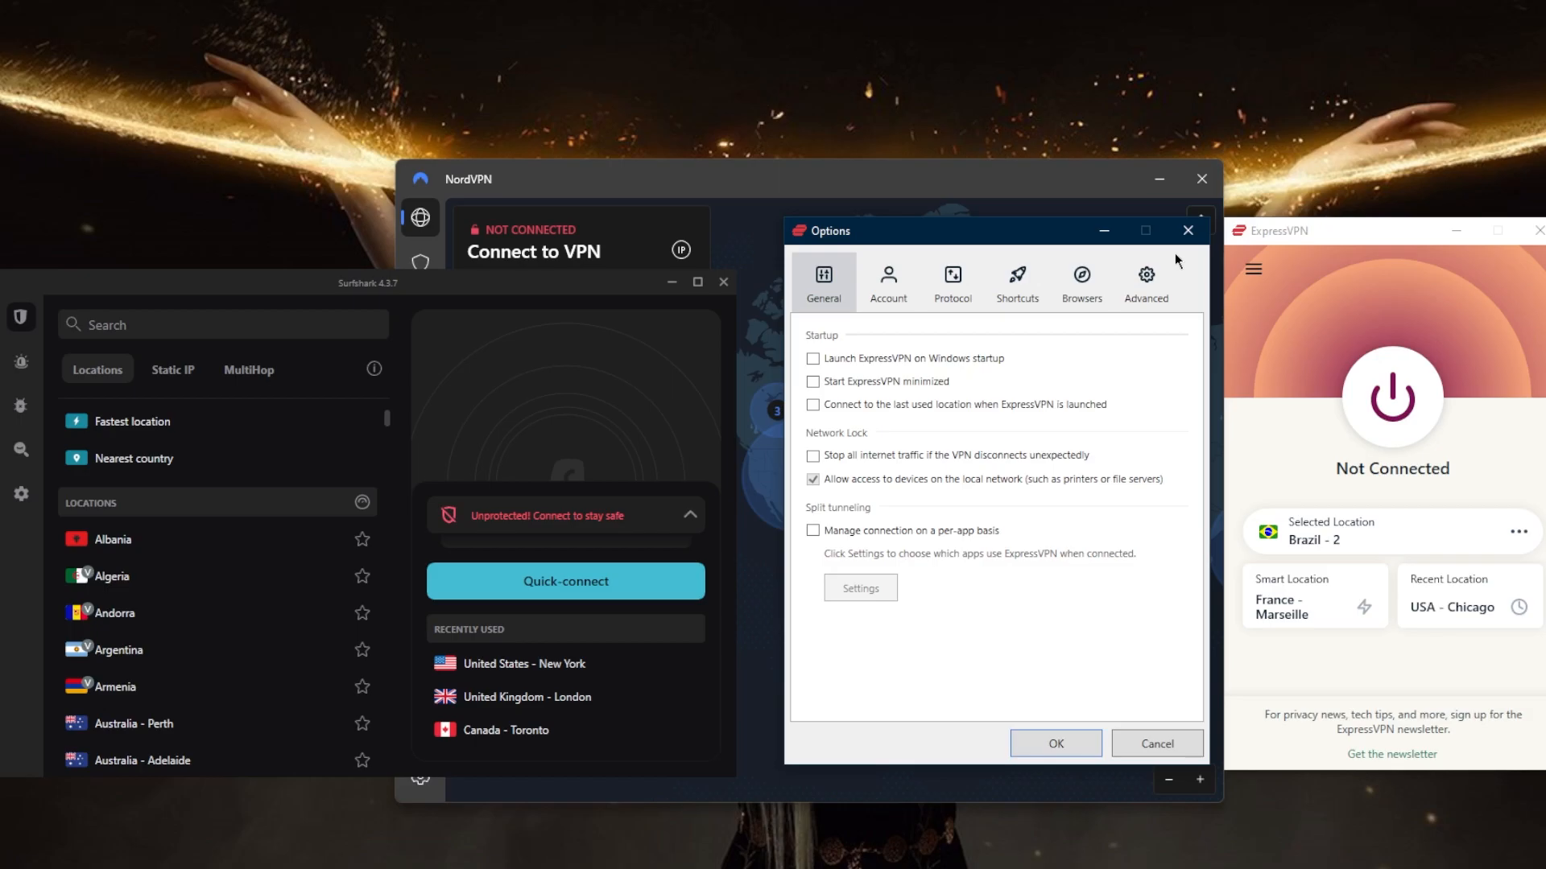
pyautogui.moveTo(1072, 338)
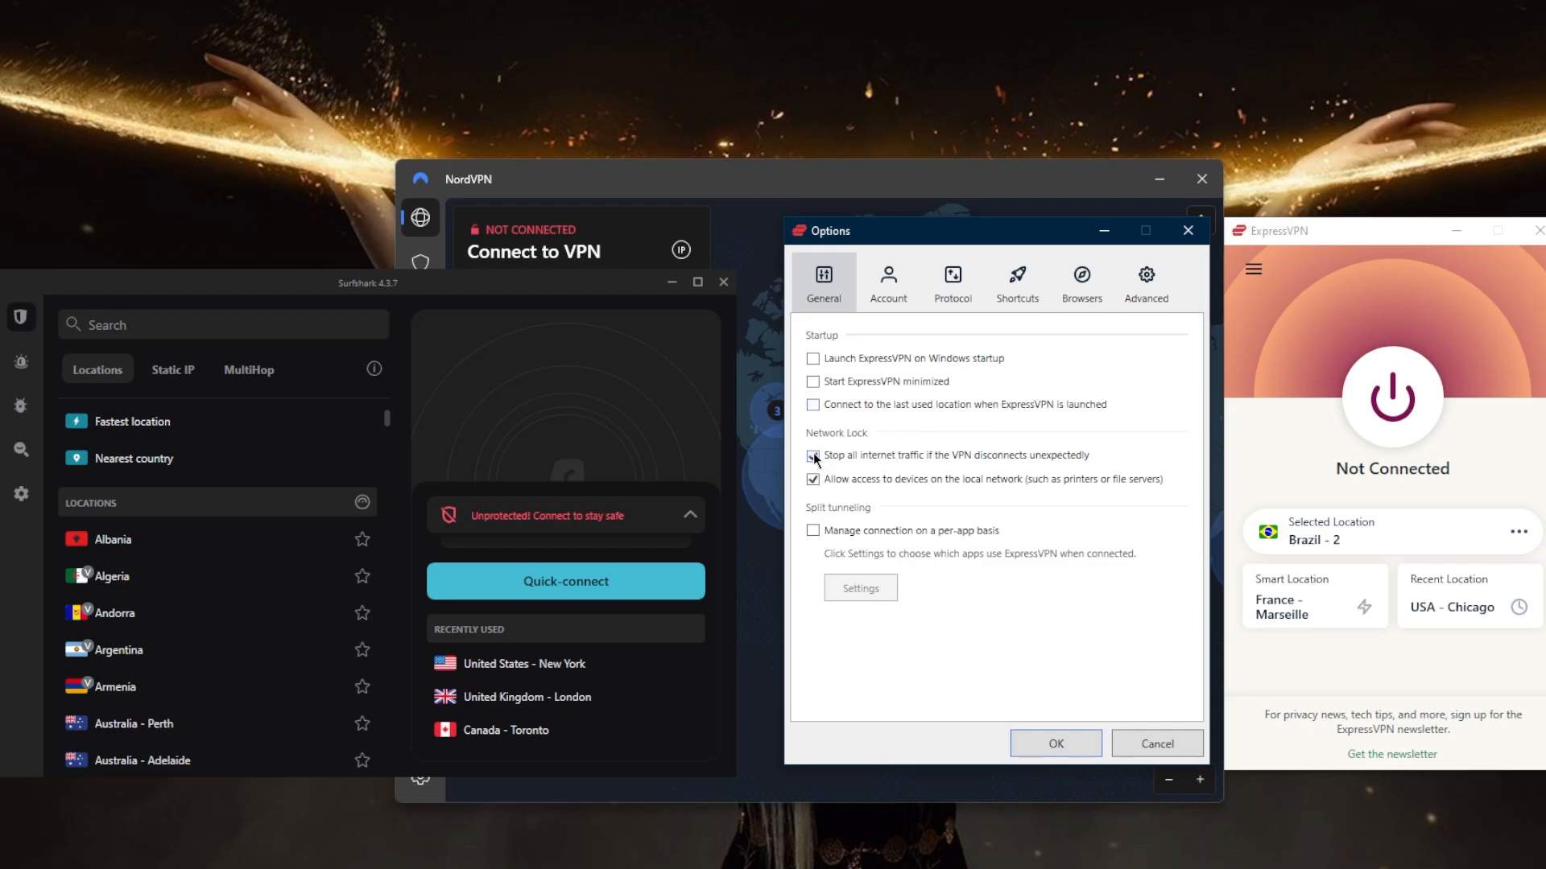
pyautogui.click(812, 454)
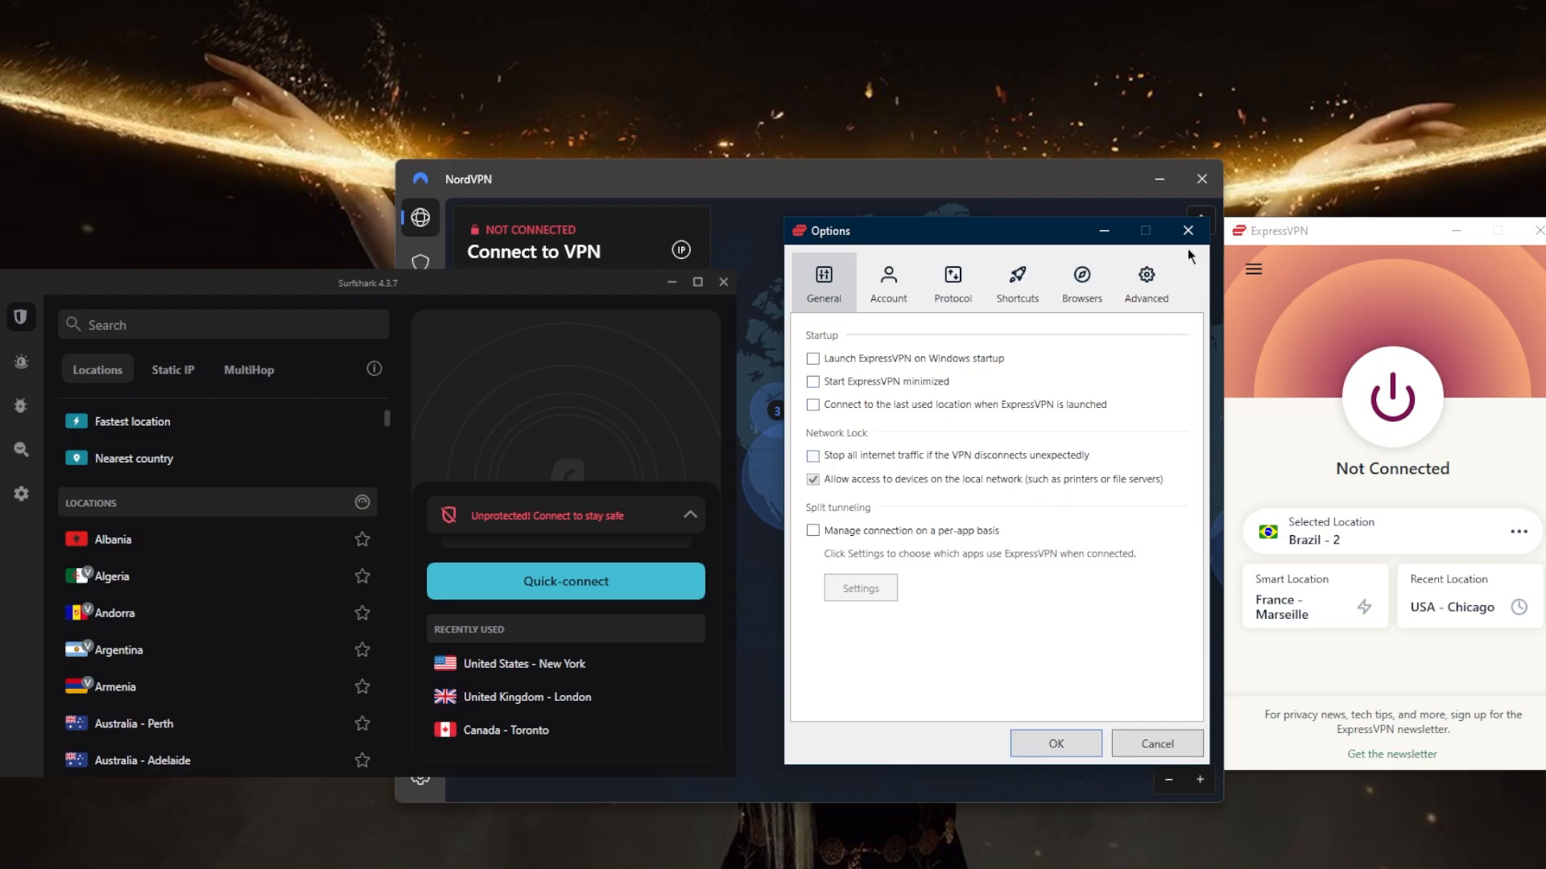
# - Close the Options dialog and return to the main Not Connected screen
pyautogui.click(1187, 230)
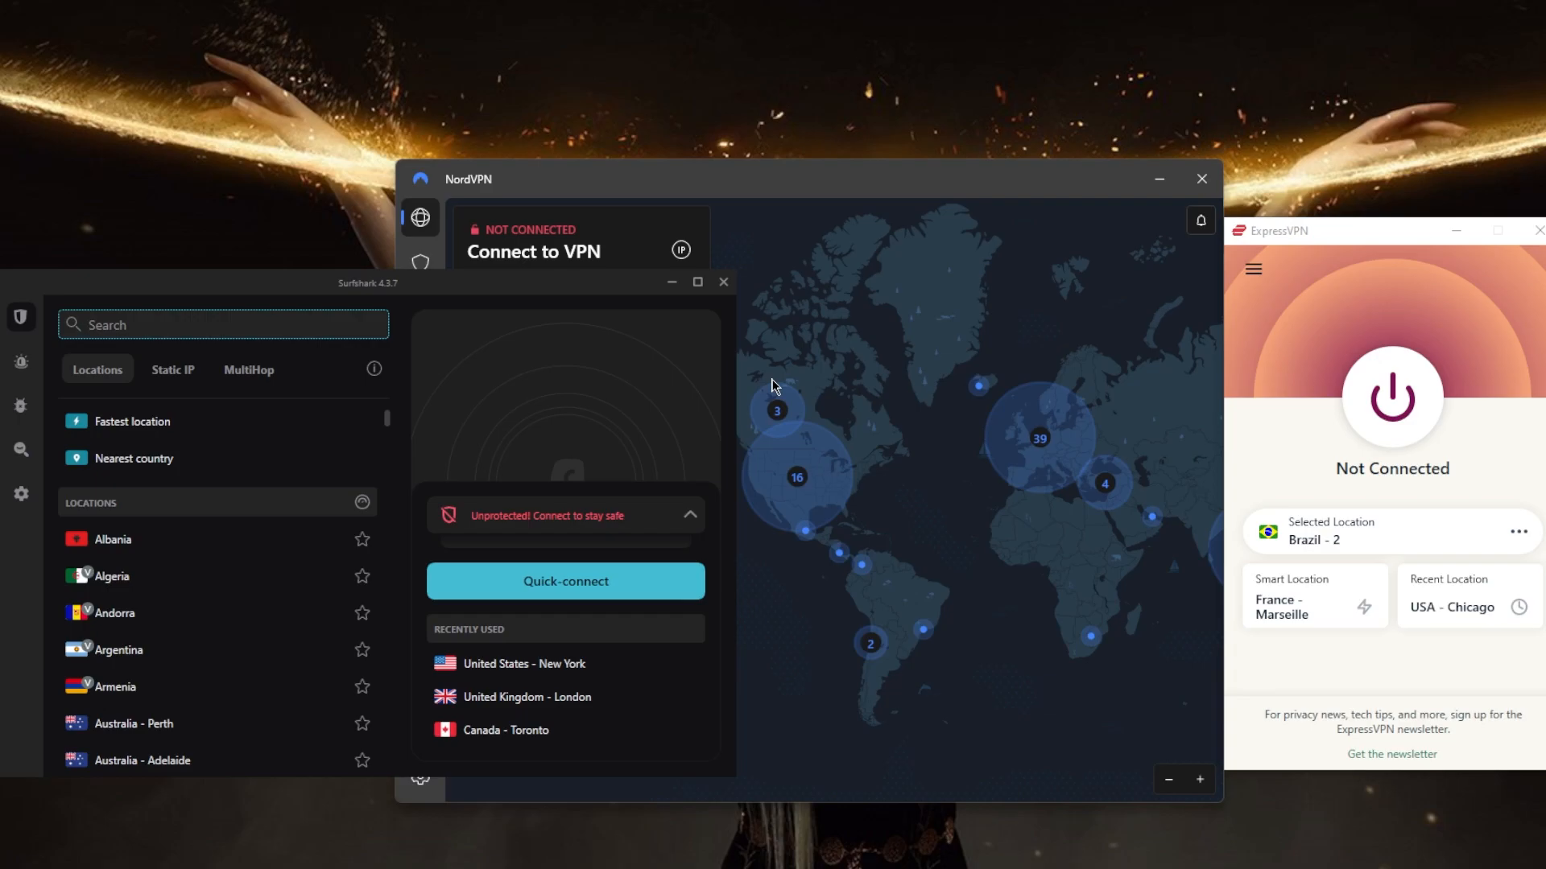
pyautogui.moveTo(1164, 500)
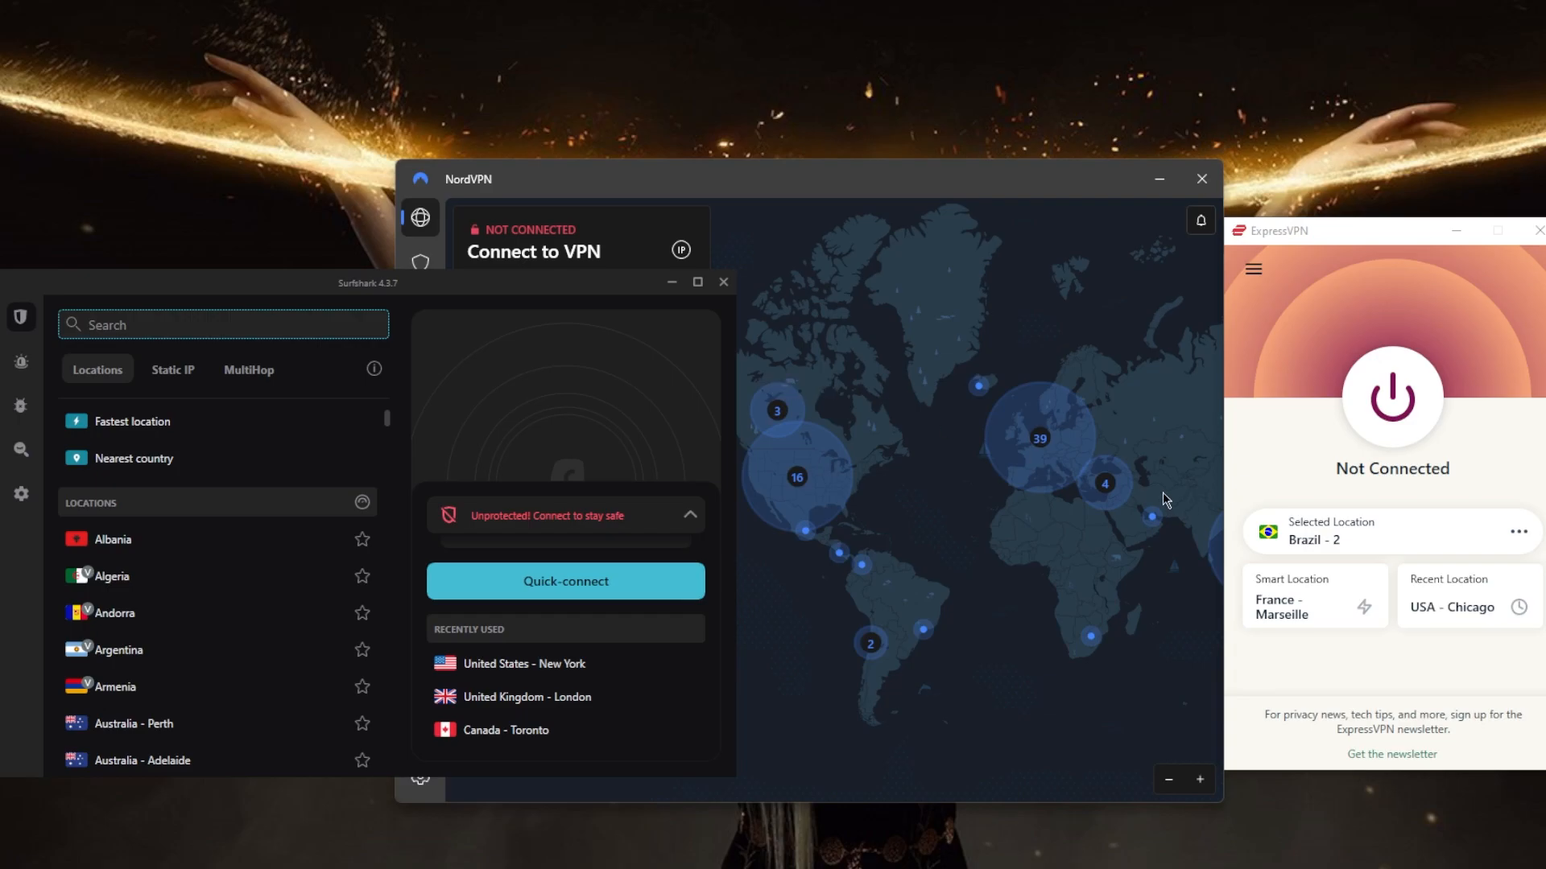
pyautogui.moveTo(1391, 545)
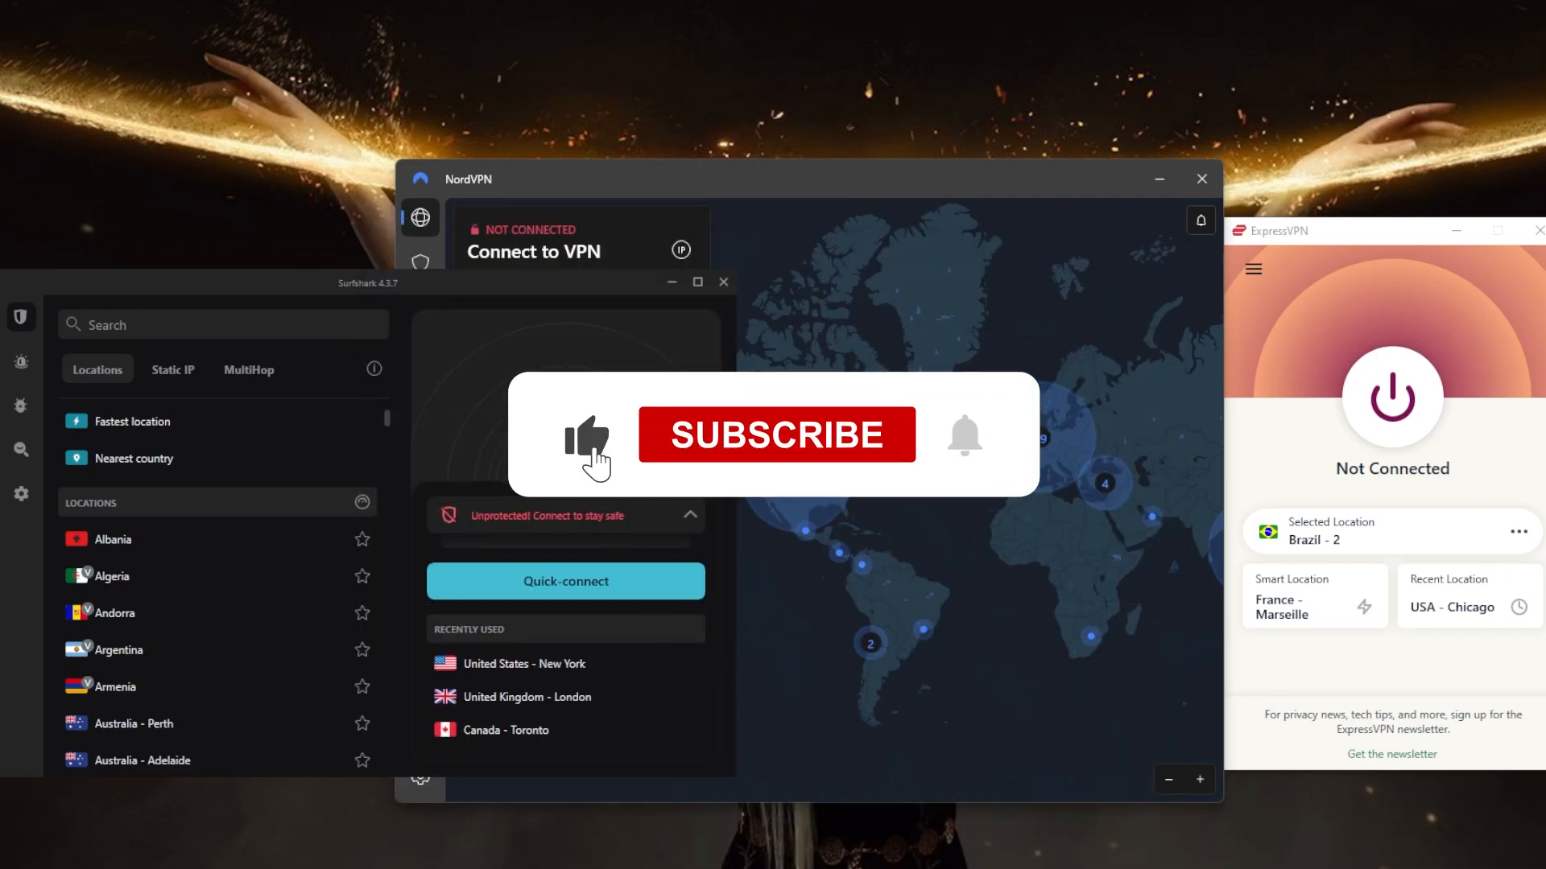
pyautogui.click(776, 435)
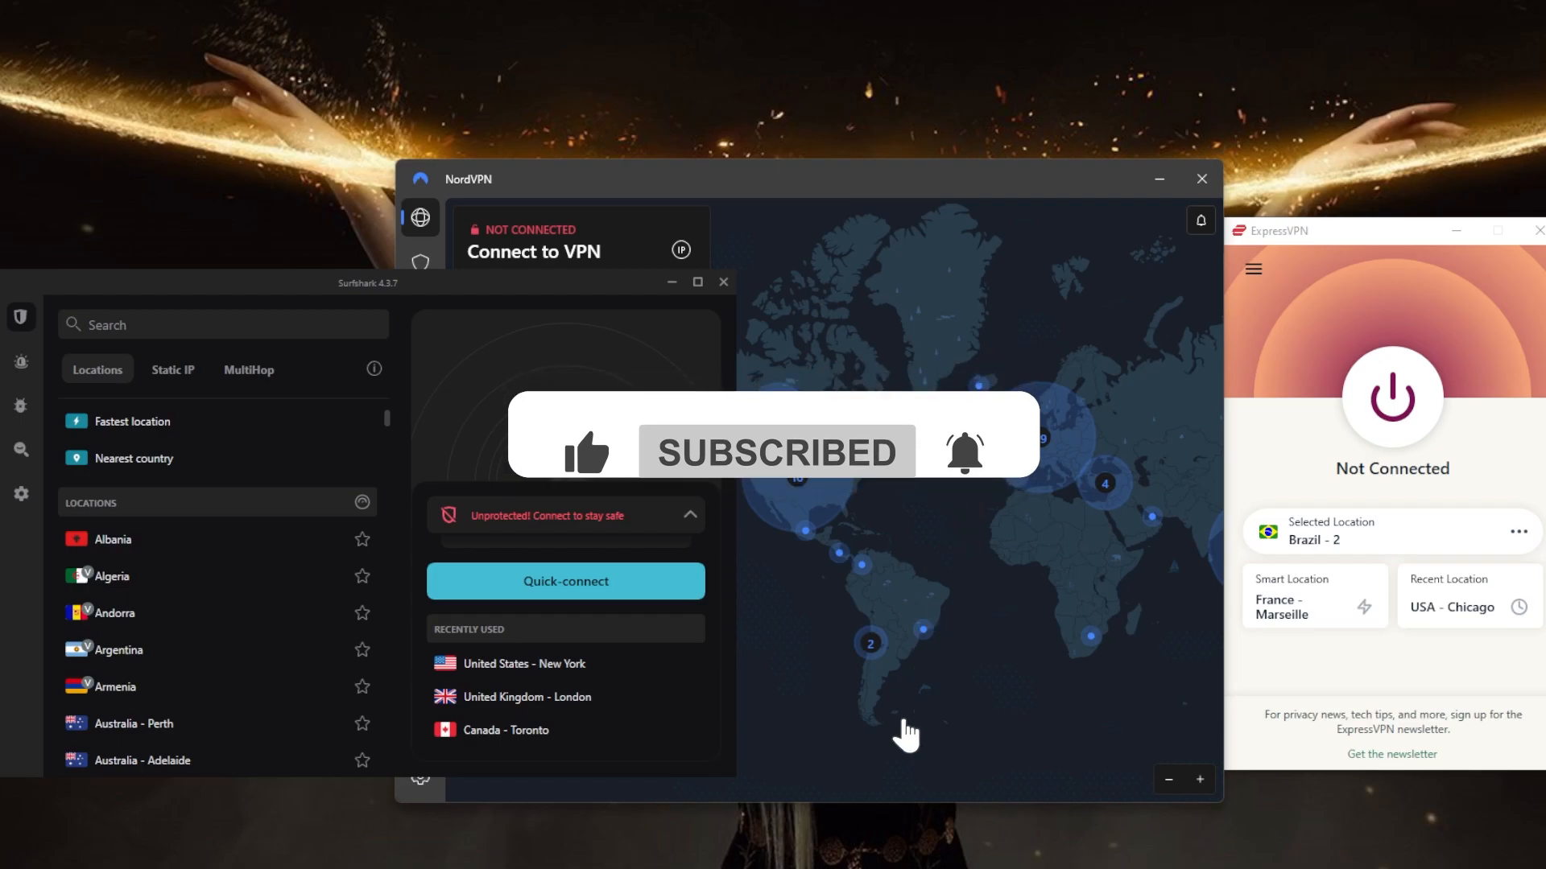